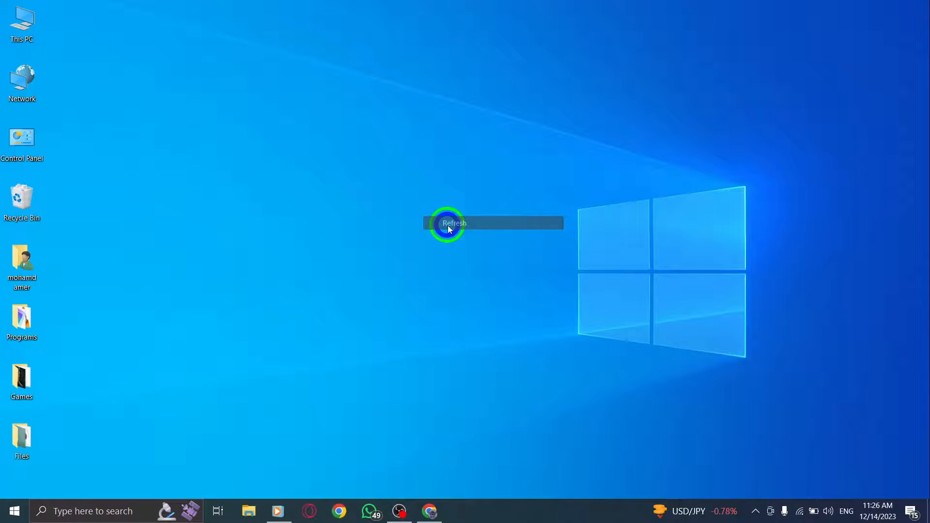
Launch Google Chrome from the taskbar and show its three-dot main menu
click(455, 225)
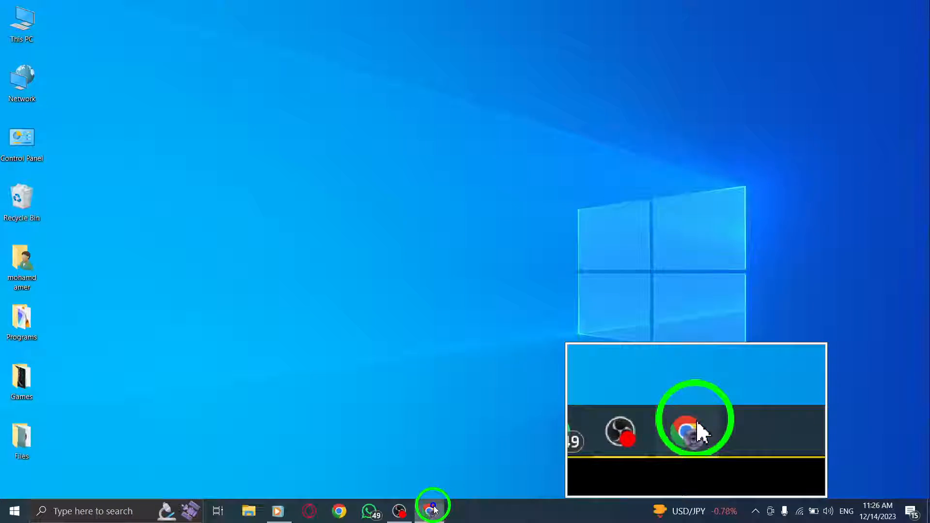
click(433, 511)
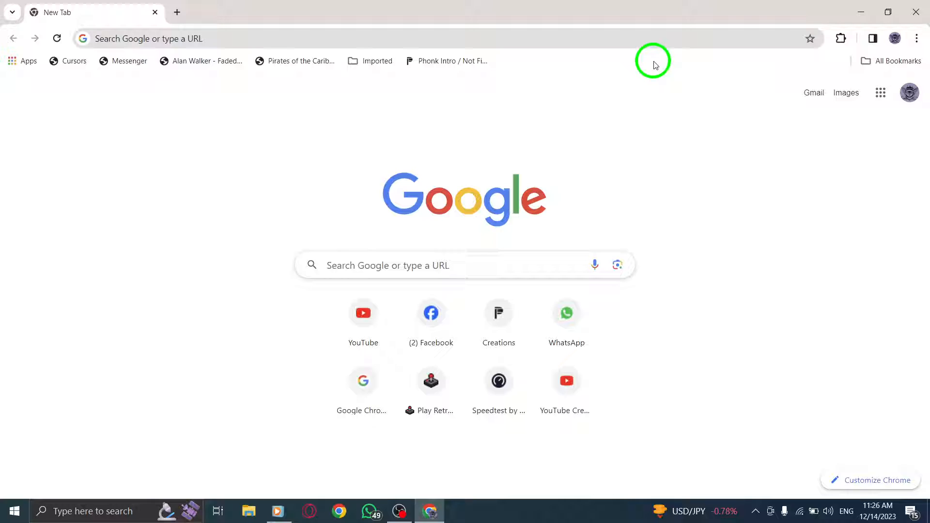
click(917, 38)
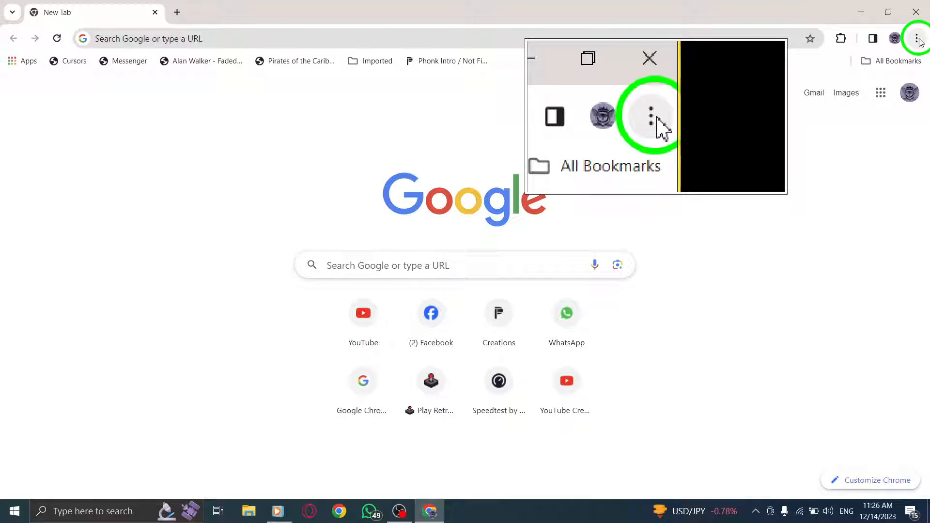
click(917, 38)
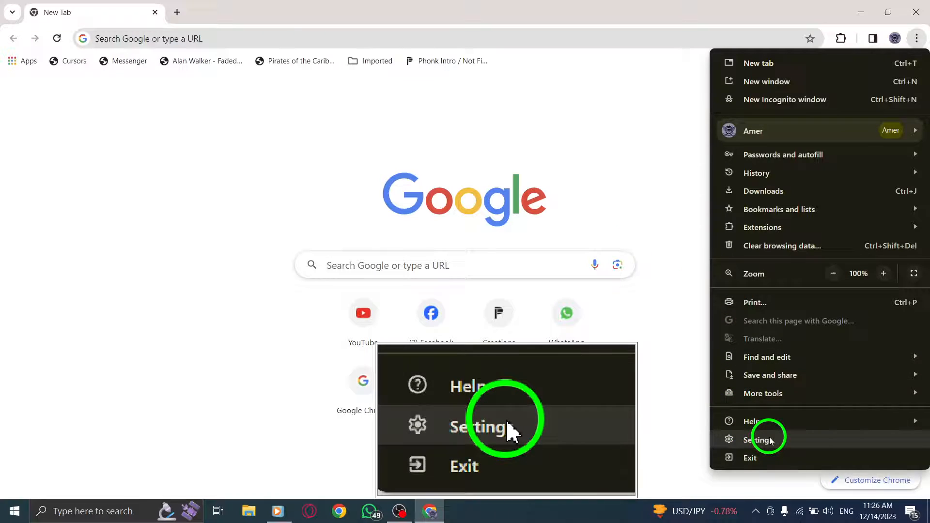
Go to Settings, then the Privacy and security section
click(762, 439)
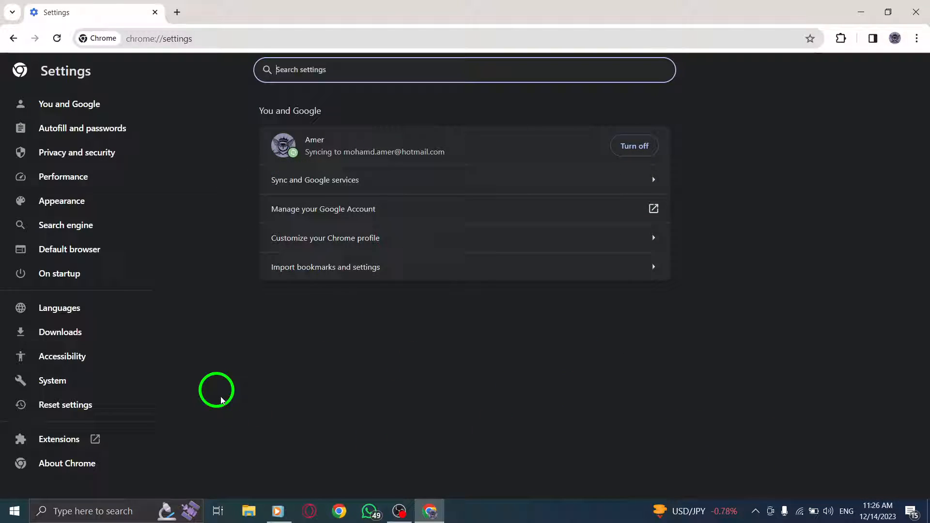
mouse_move(221, 175)
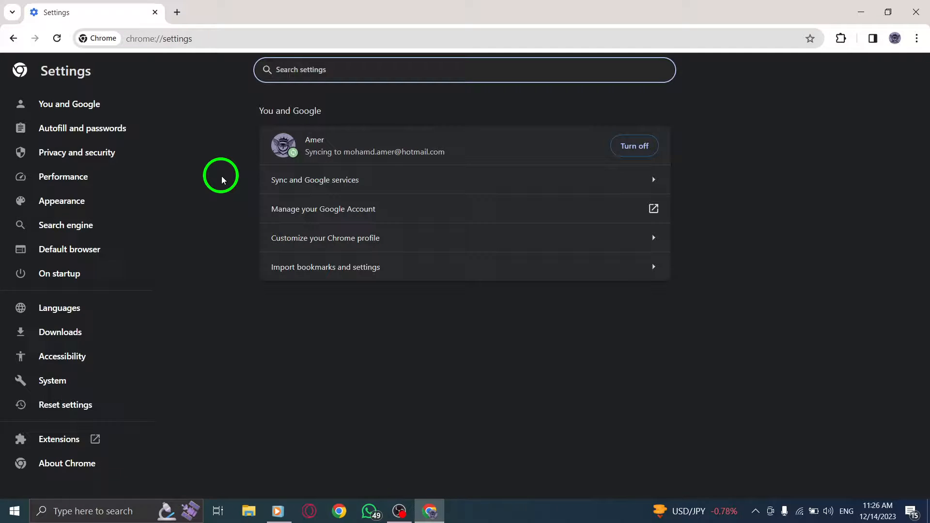
mouse_move(82, 128)
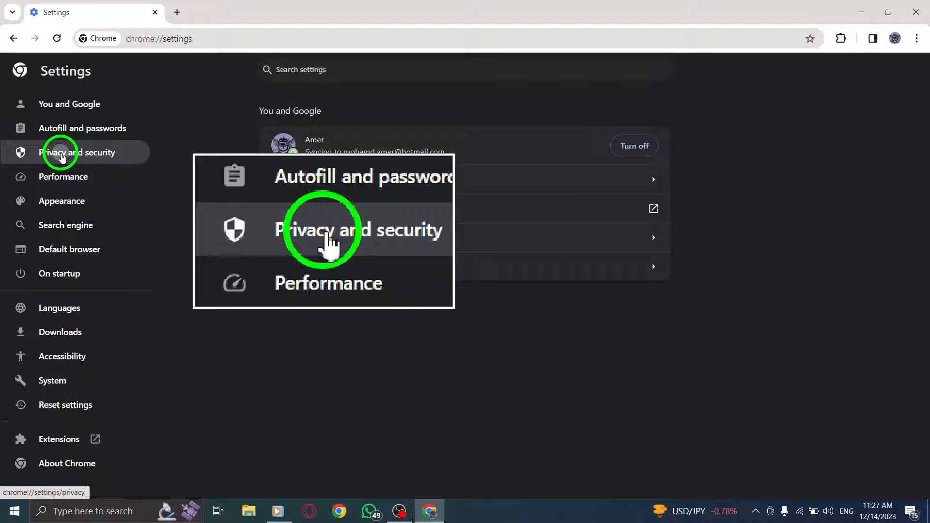
click(79, 153)
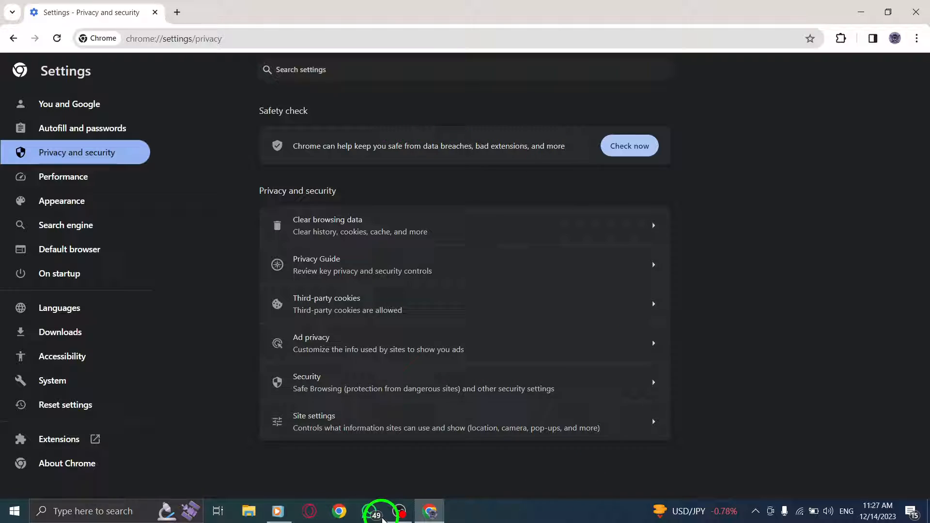
Open Site settings and expand Additional permissions to reveal USB devices
click(315, 421)
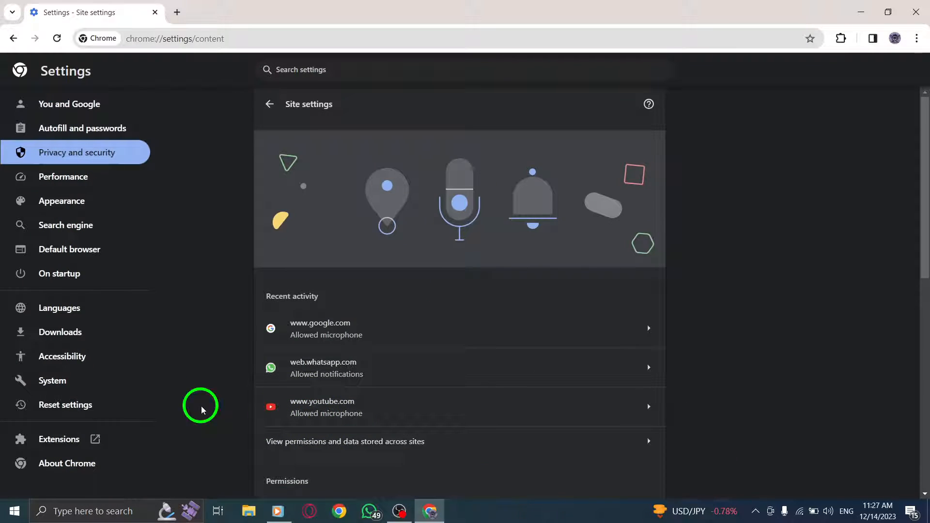
mouse_move(403, 189)
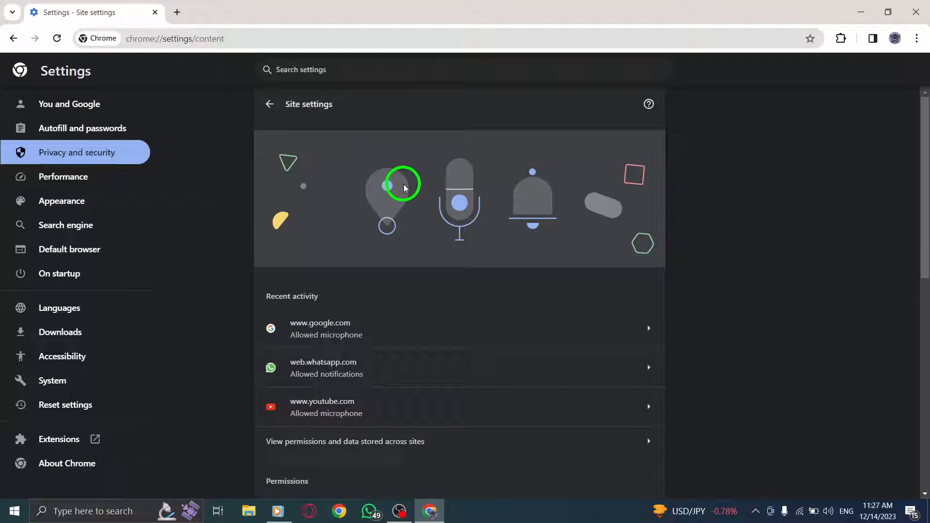
scroll(down, 3)
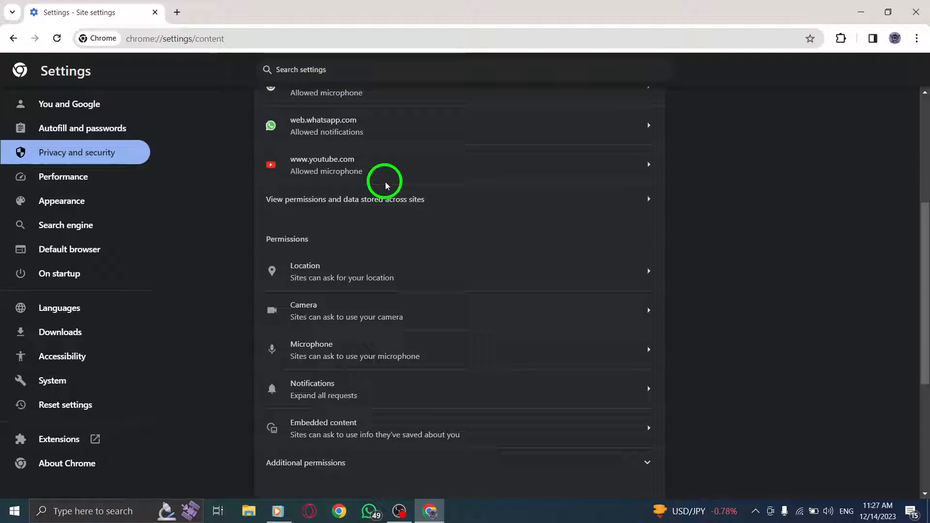
click(305, 281)
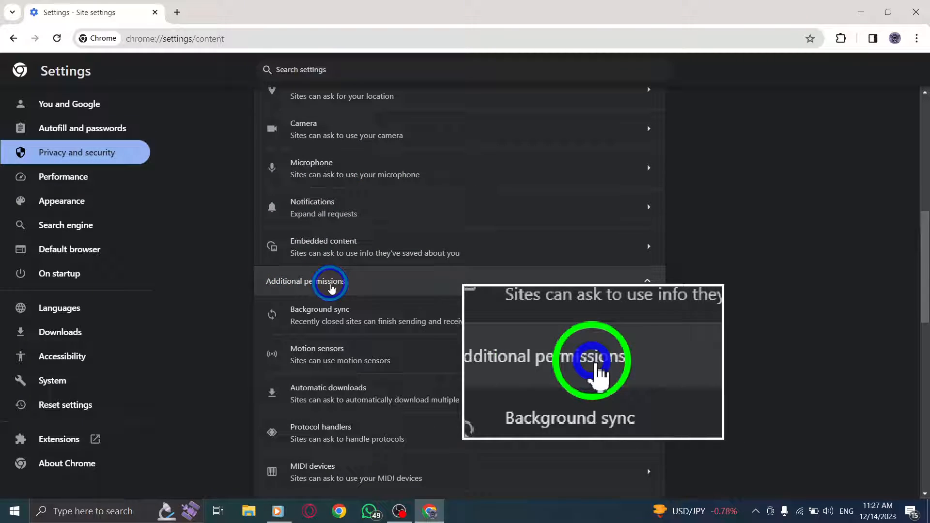
scroll(down, 3)
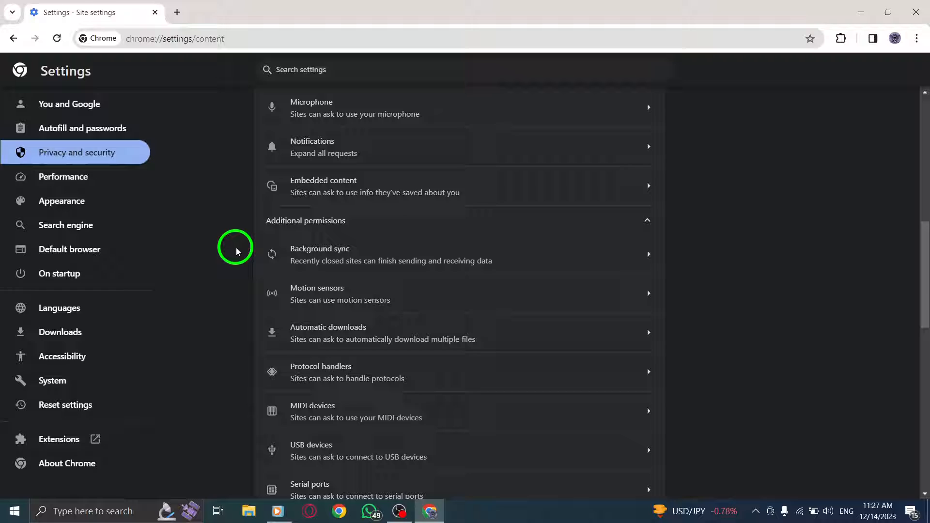
scroll(down, 3)
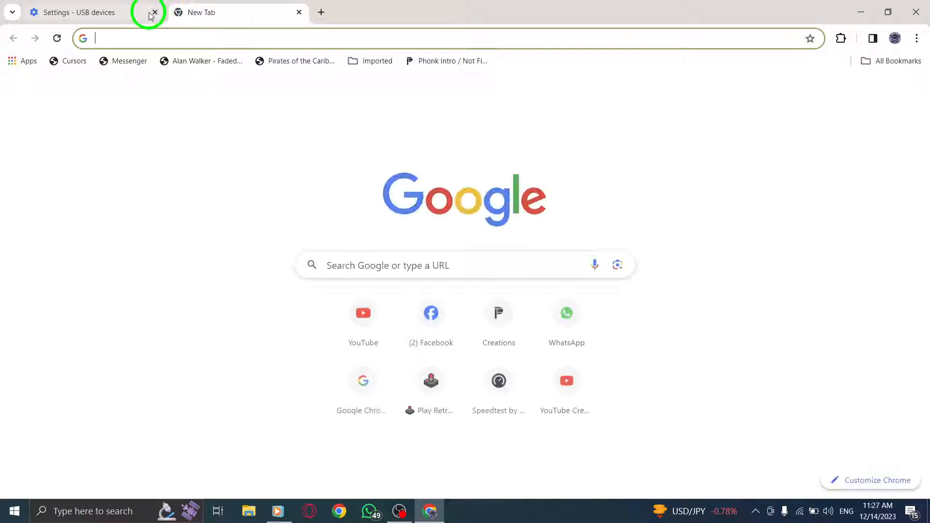
Close the Settings tab, leaving only the new tab open
click(154, 12)
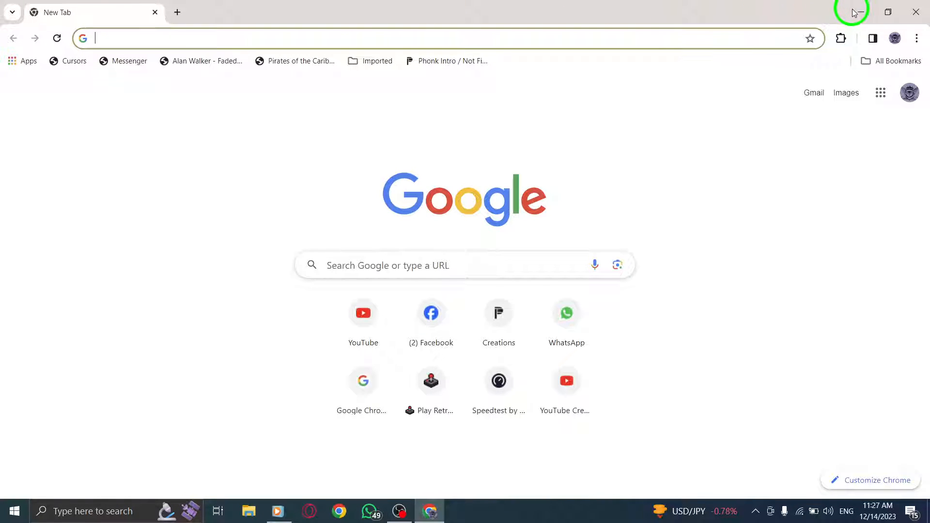